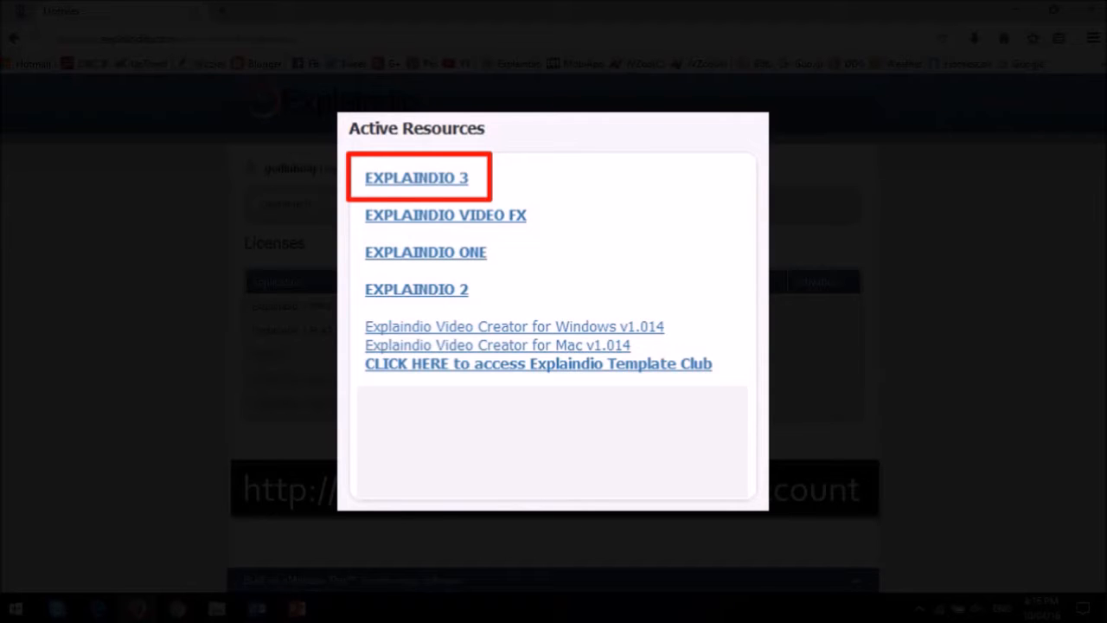
Step: Open the Explaindio 3 download page from the Active Resources popup
{"action": "left_click", "coordinate": [415, 178]}
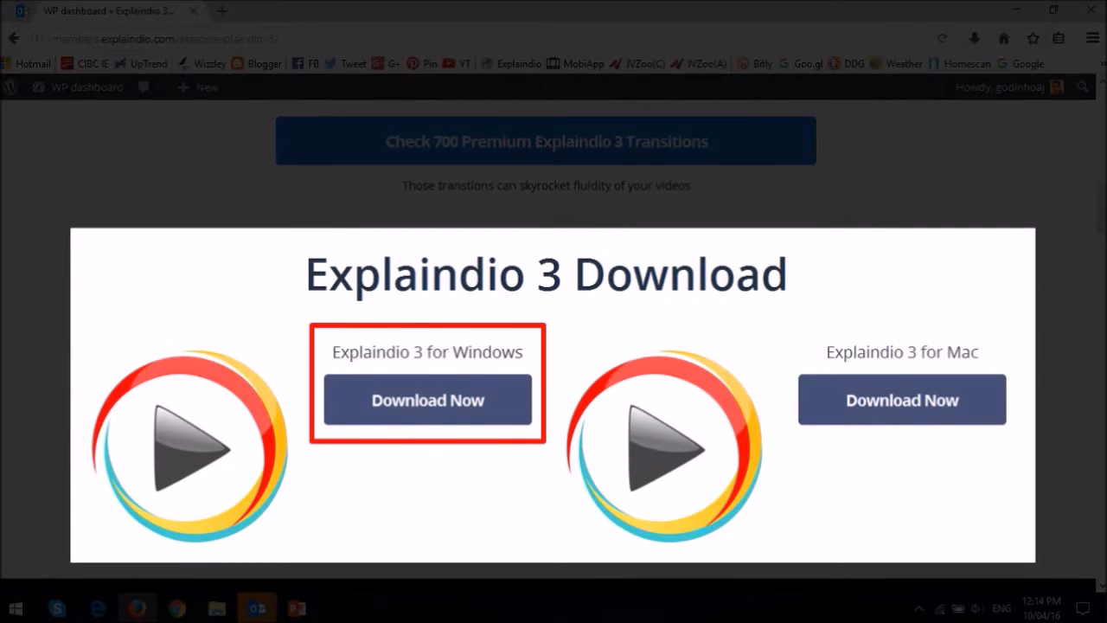
Step: Download the Explaindio 3 Windows installer, save it, and run the setup .exe
{"action": "left_click", "coordinate": [428, 400]}
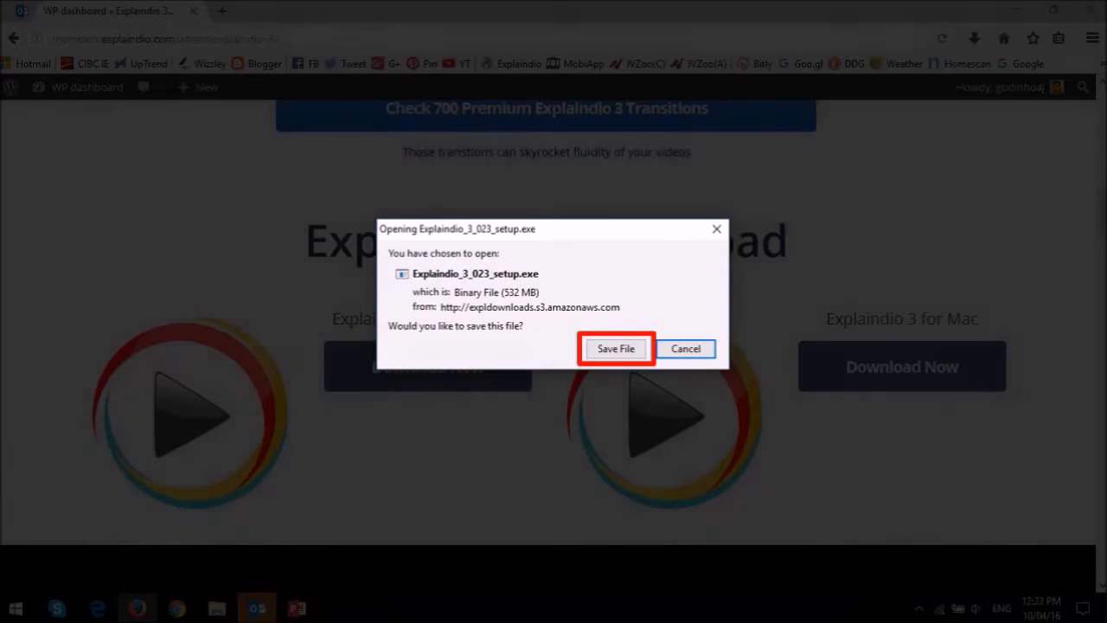
{"action": "left_click", "coordinate": [616, 348]}
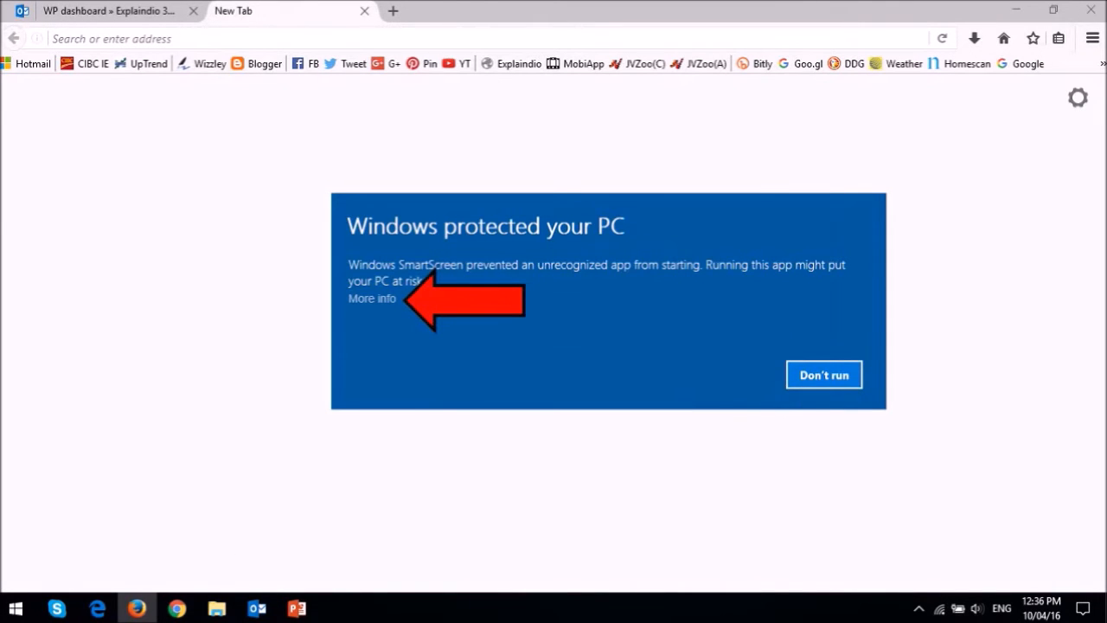
Step: Bypass SmartScreen with More info / Run anyway and allow the installer in User Account Control
{"action": "left_click", "coordinate": [372, 297]}
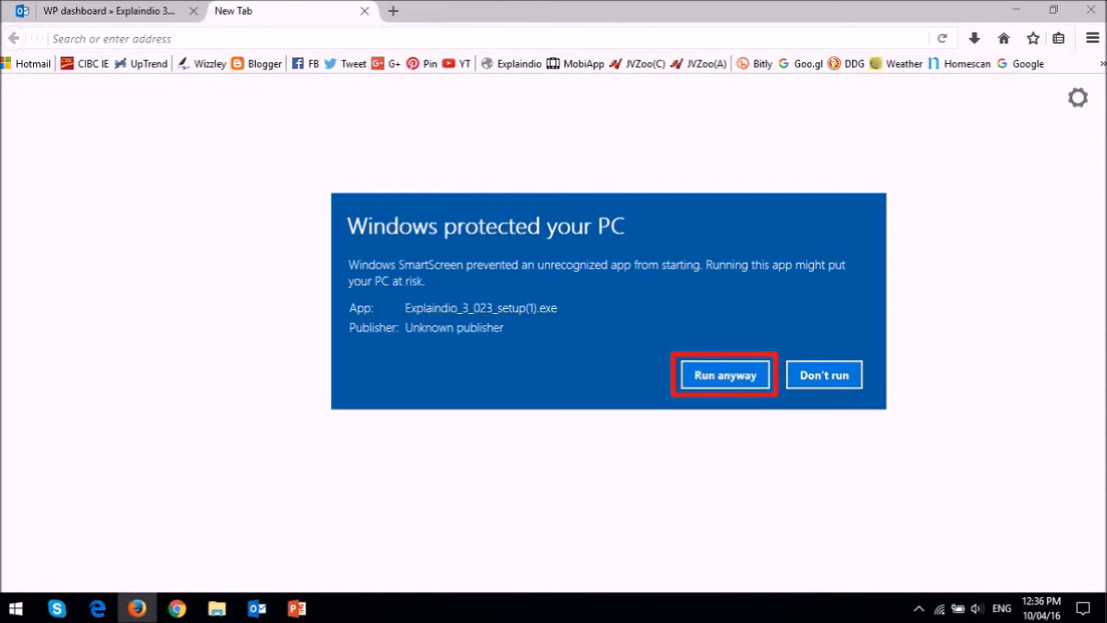
{"action": "left_click", "coordinate": [723, 374]}
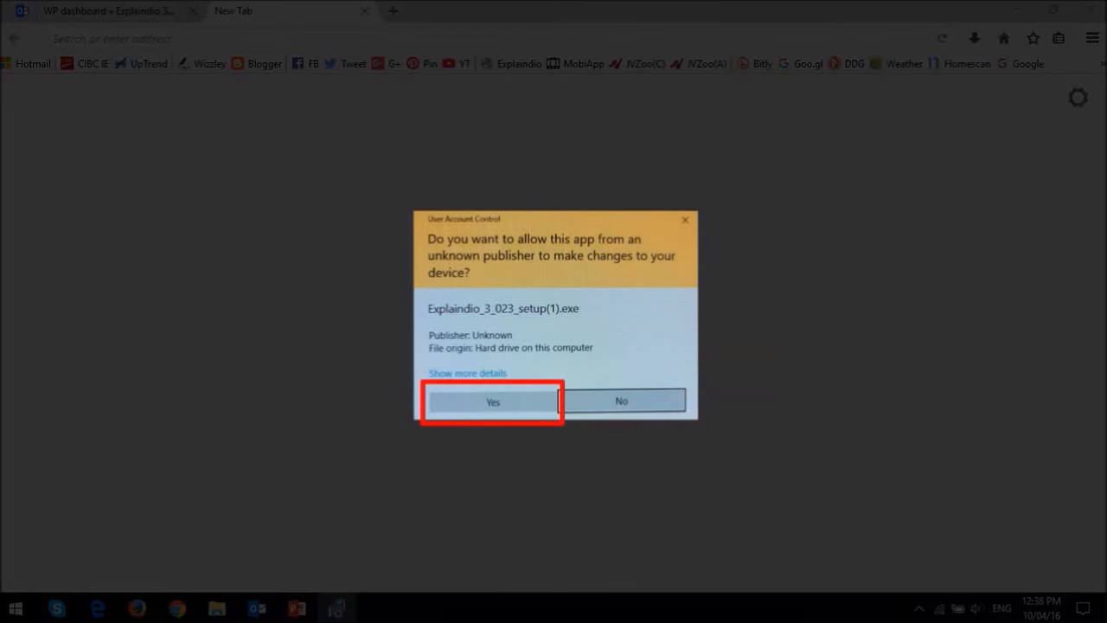
{"action": "left_click", "coordinate": [492, 402]}
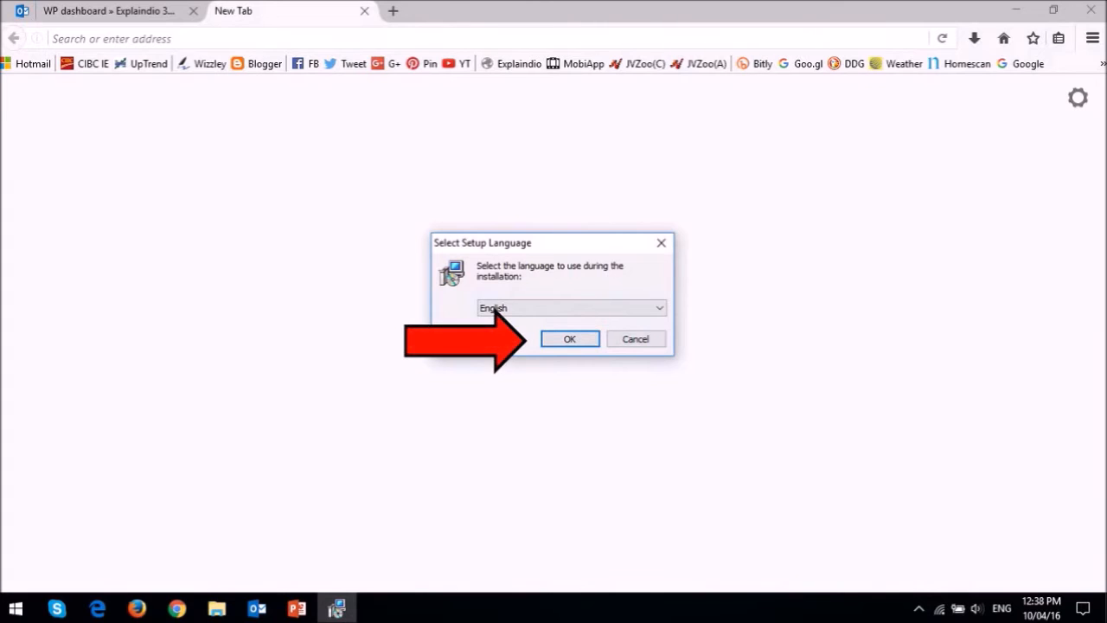
Step: Confirm English, pass the welcome page and accept the license agreement
{"action": "left_click", "coordinate": [569, 338]}
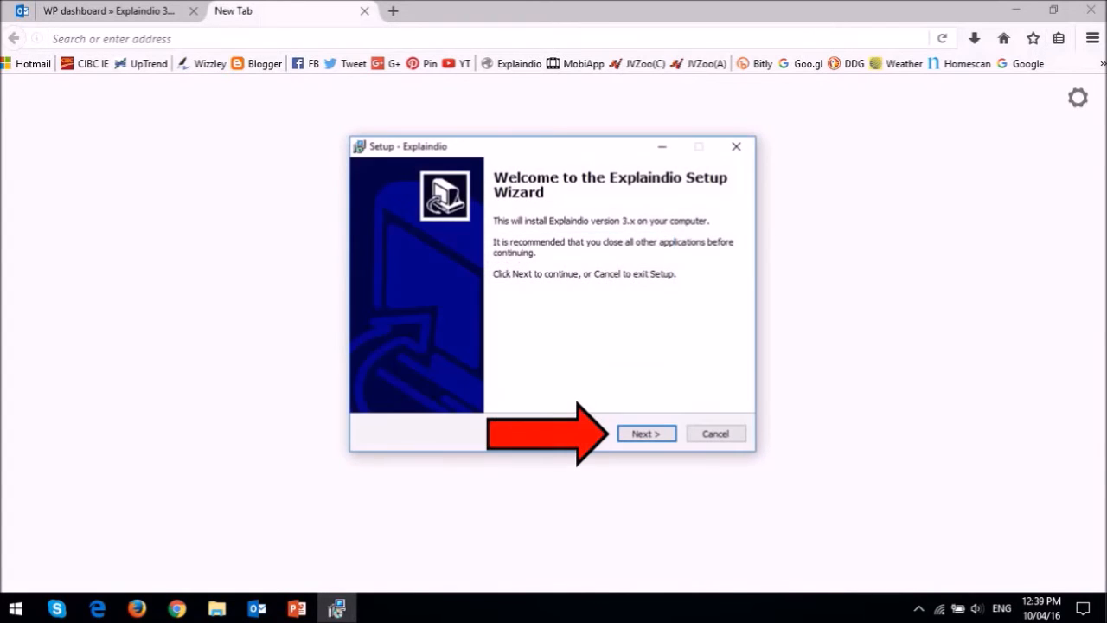
{"action": "left_click", "coordinate": [645, 433]}
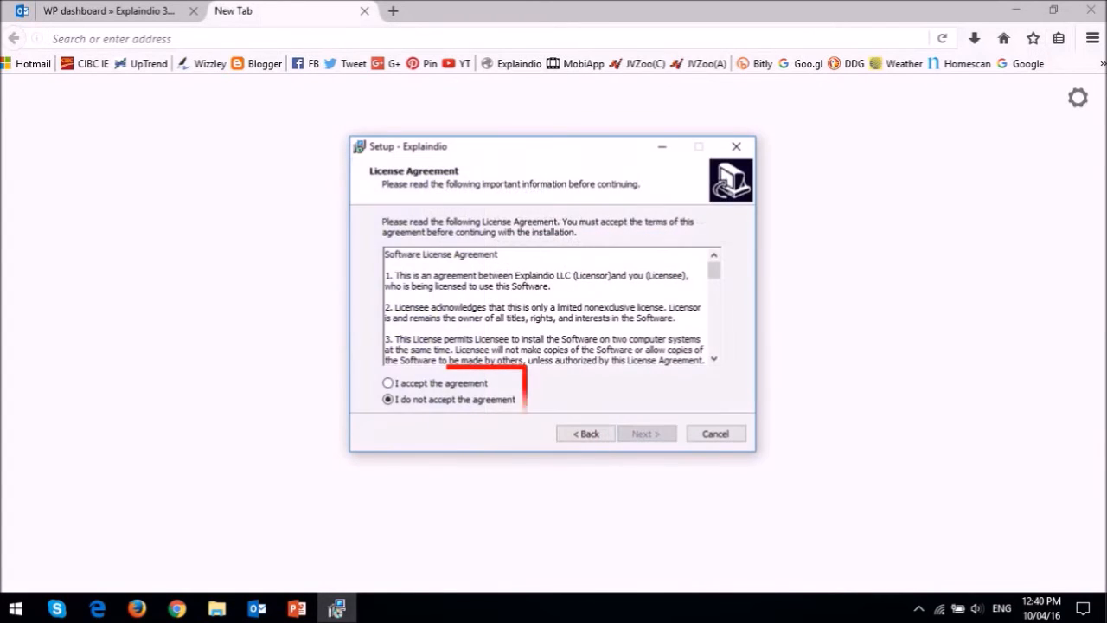
{"action": "left_click", "coordinate": [387, 384]}
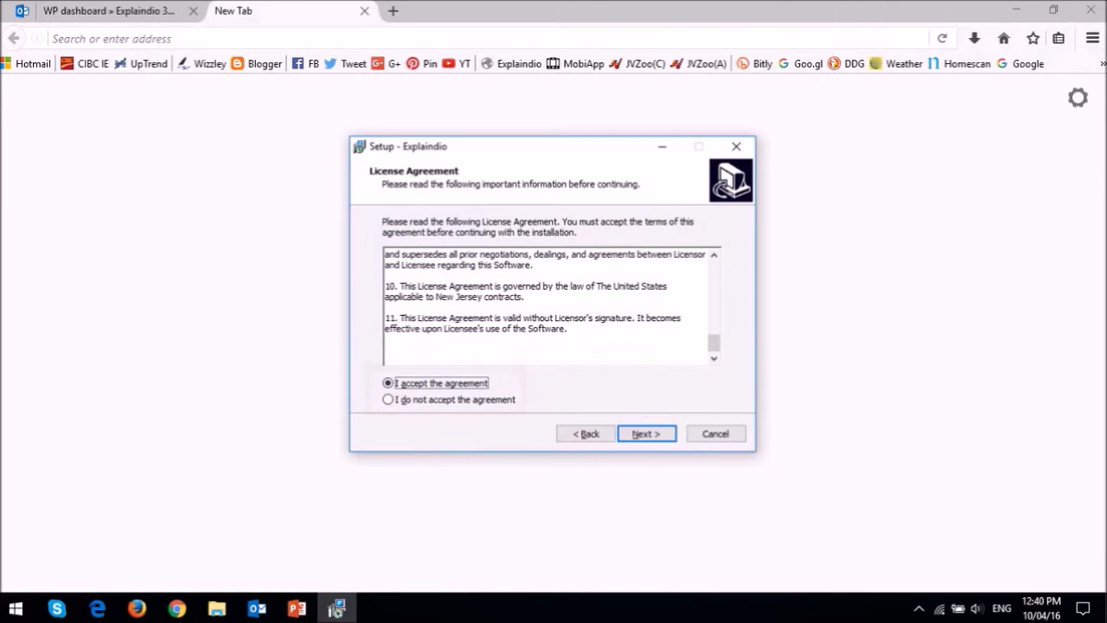
{"action": "left_click", "coordinate": [645, 432]}
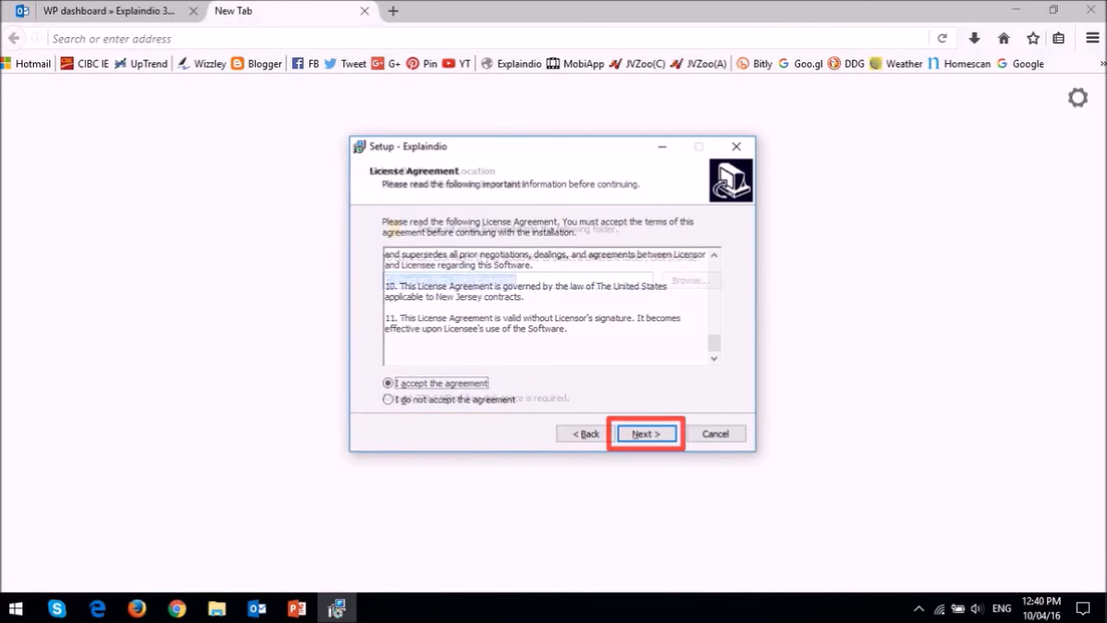
{"action": "left_click", "coordinate": [645, 433]}
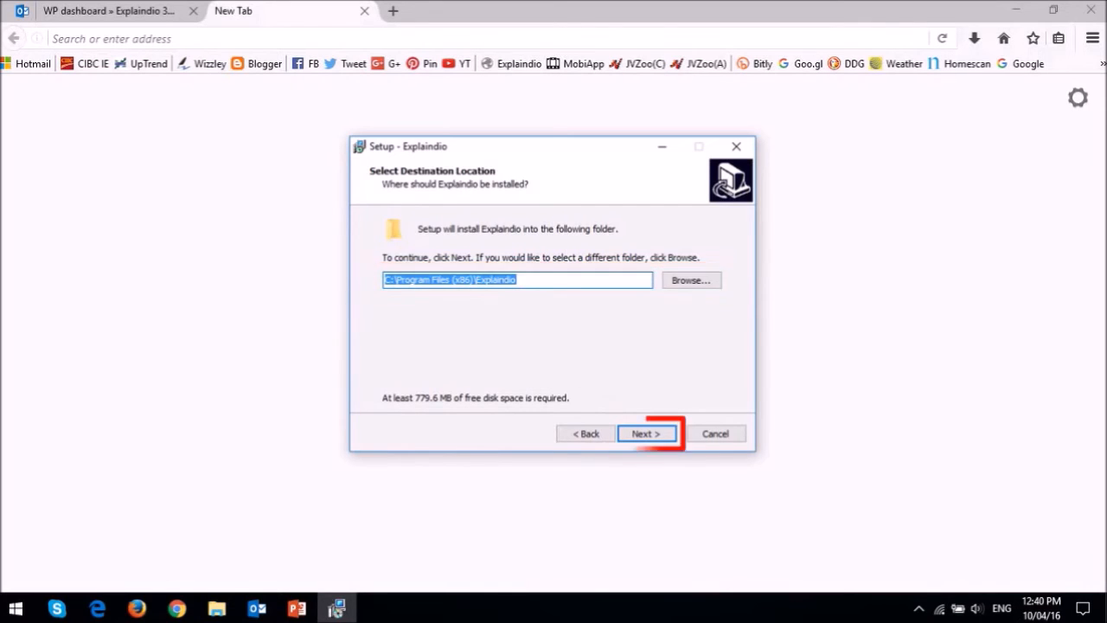
Step: Keep the default folder and desktop icon, install Explaindio, then launch it from the desktop
{"action": "left_click", "coordinate": [645, 432]}
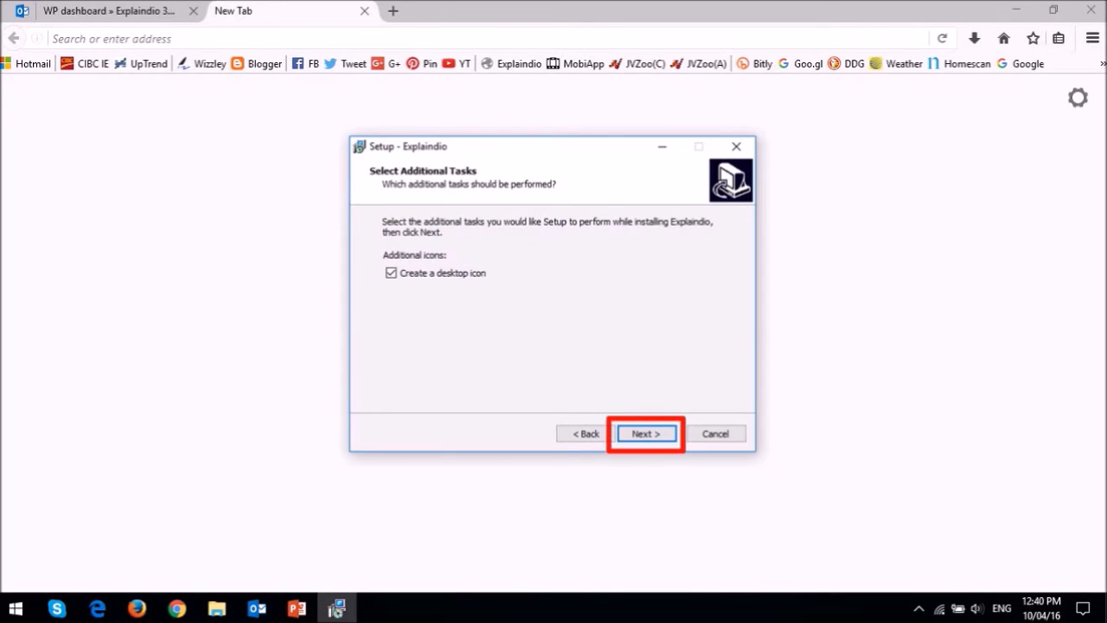
{"action": "left_click", "coordinate": [643, 432]}
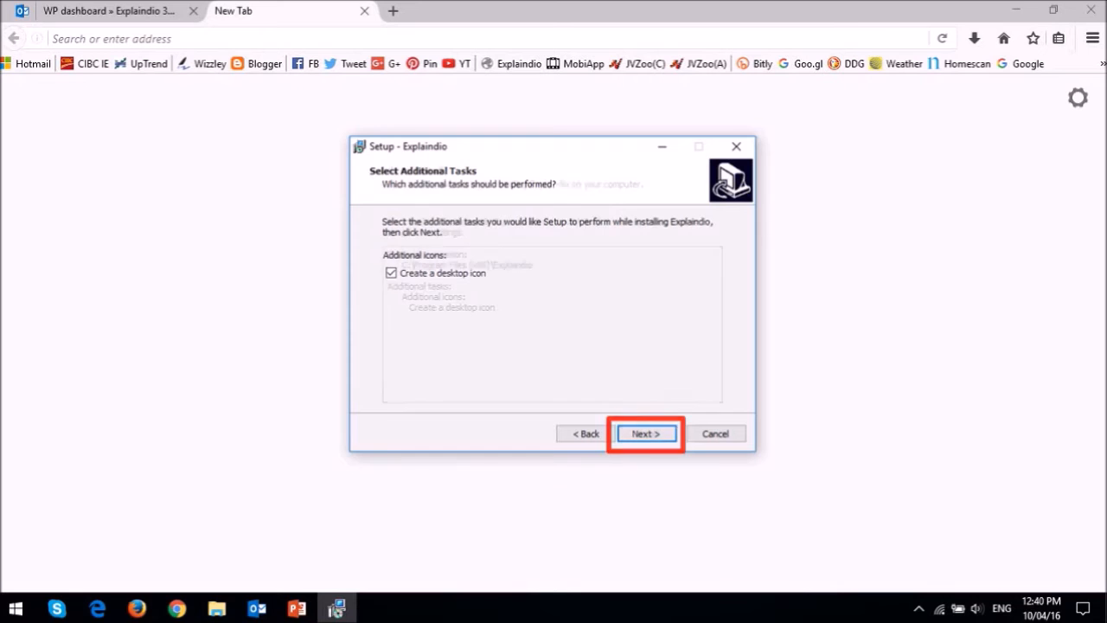
{"action": "left_click", "coordinate": [645, 433]}
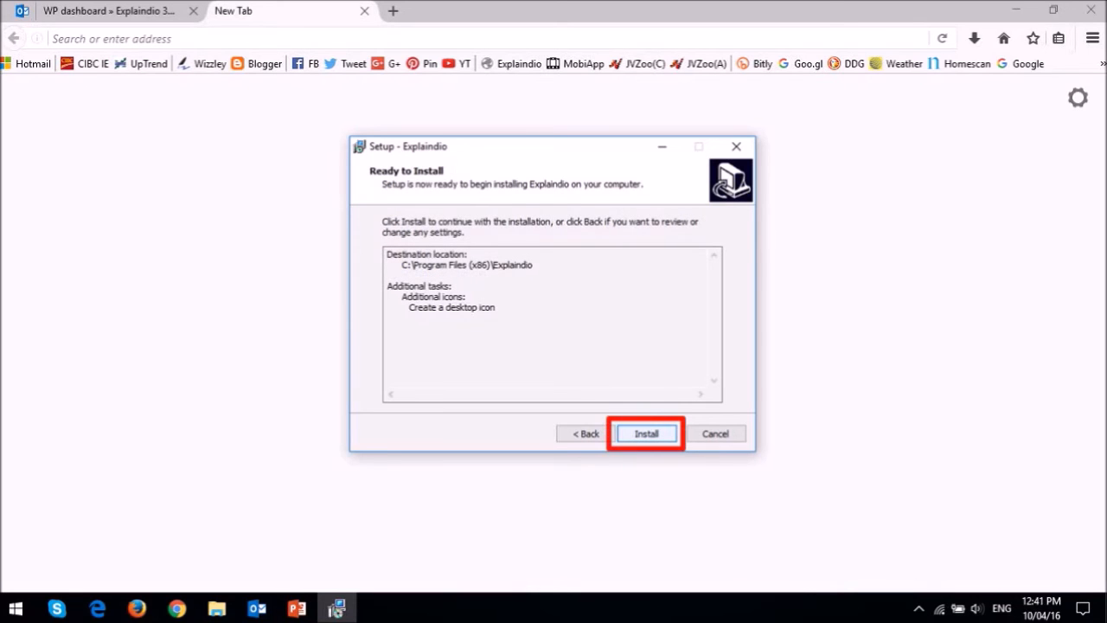
{"action": "left_click", "coordinate": [647, 433]}
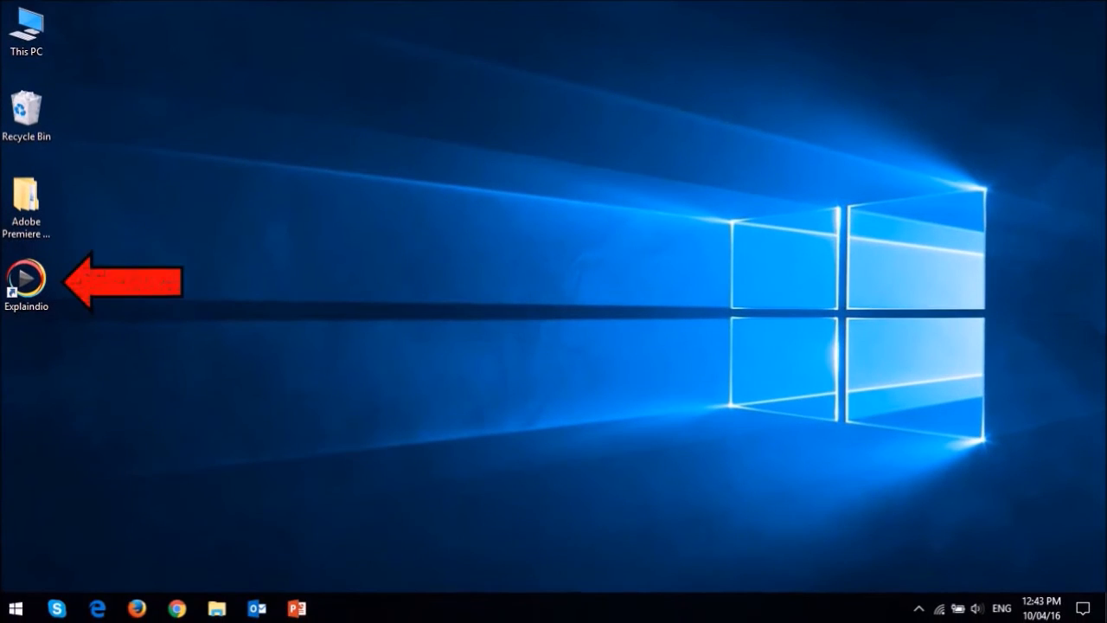
{"action": "double_click", "coordinate": [26, 277]}
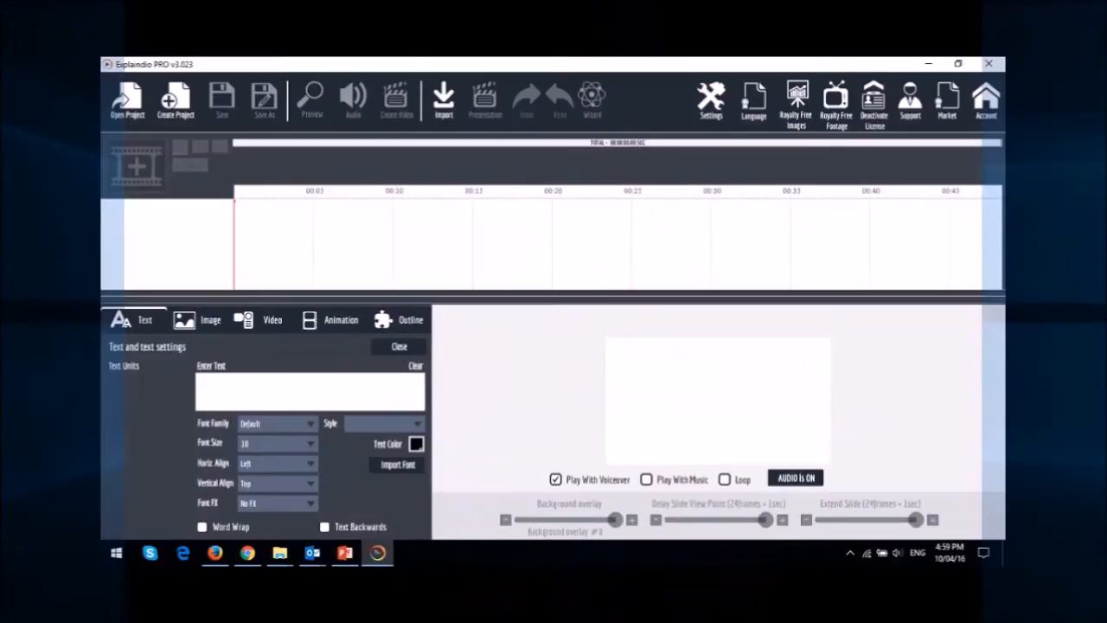